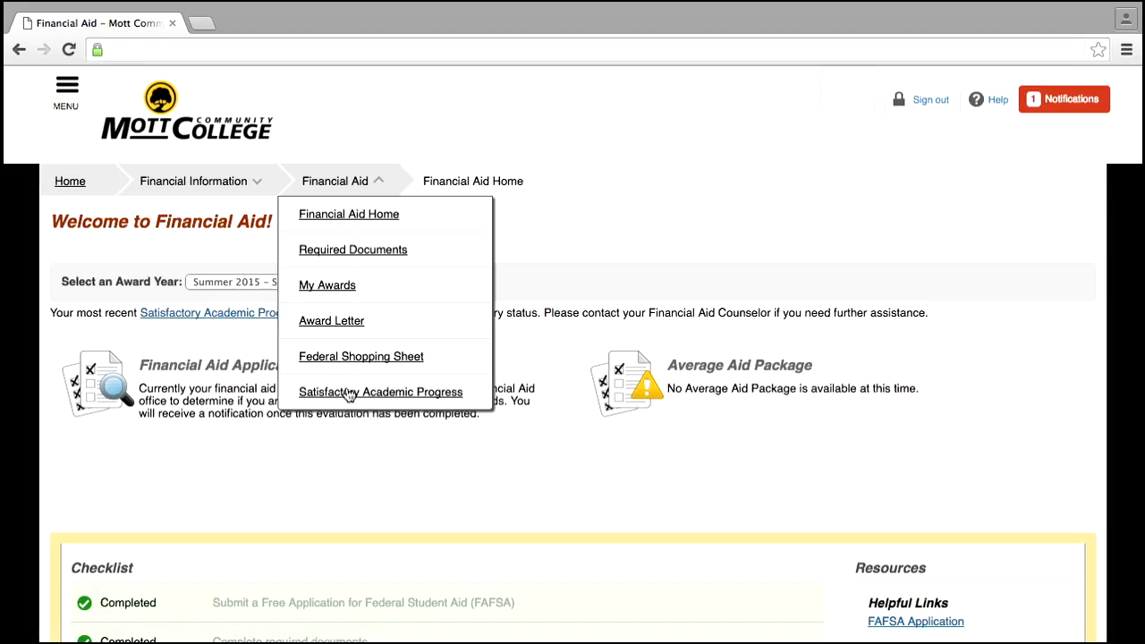
- Open the Satisfactory Academic Progress page from the Financial Aid breadcrumb menu
{"action": "left_click", "coordinate": [381, 392]}
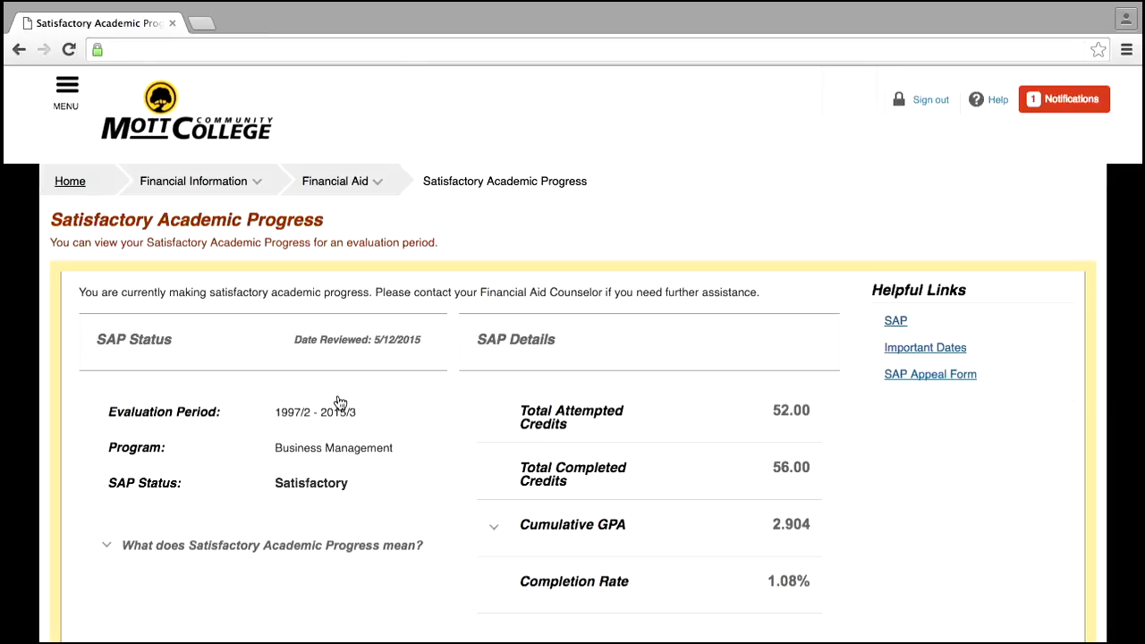
{"action": "mouse_move", "coordinate": [166, 345]}
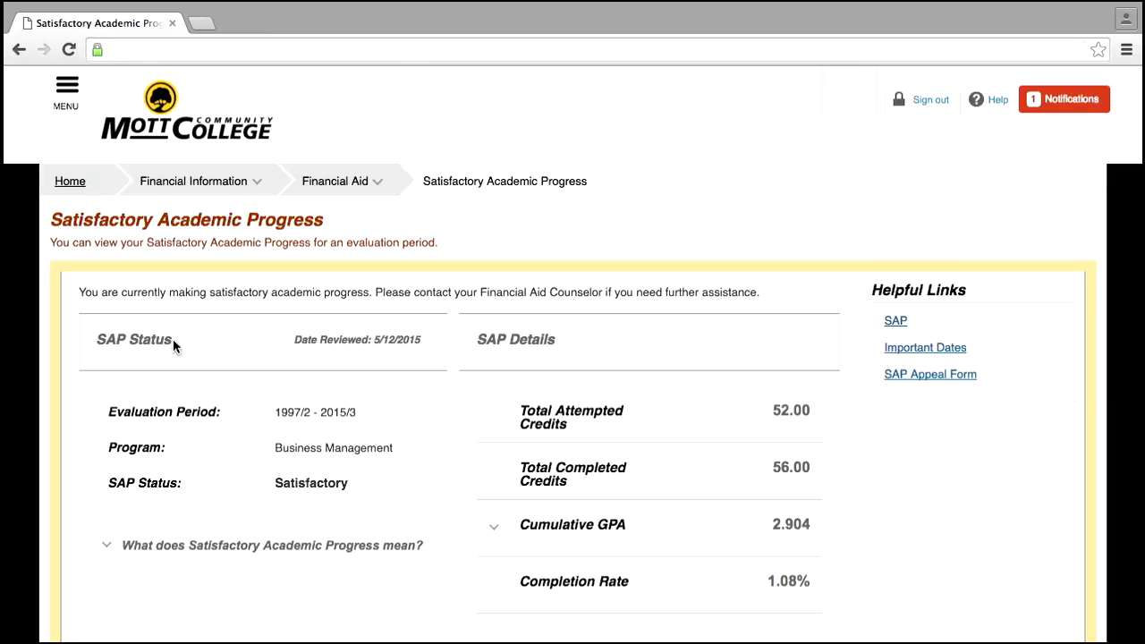
{"action": "mouse_move", "coordinate": [557, 352]}
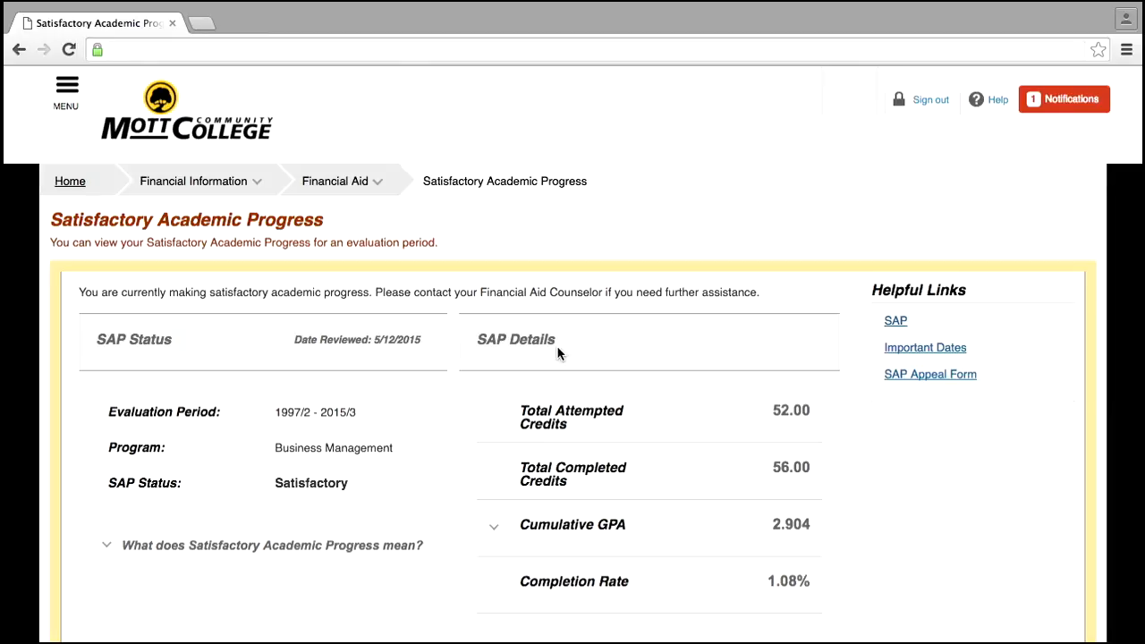
{"action": "scroll", "scroll_direction": "down", "scroll_amount": 3}
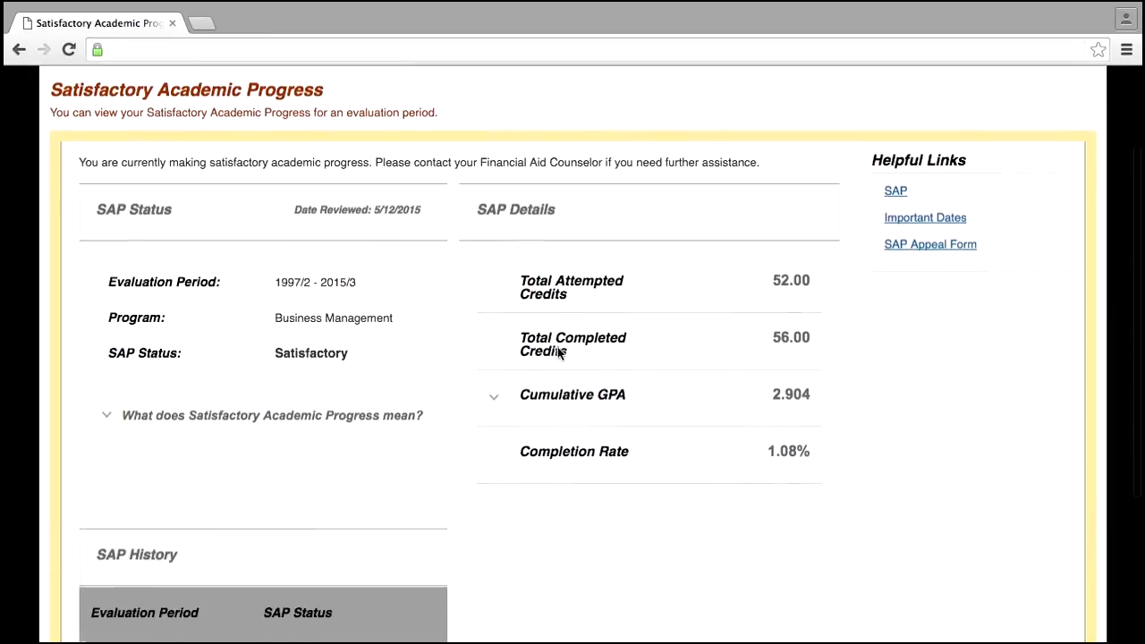
{"action": "scroll", "scroll_direction": "down", "scroll_amount": 3}
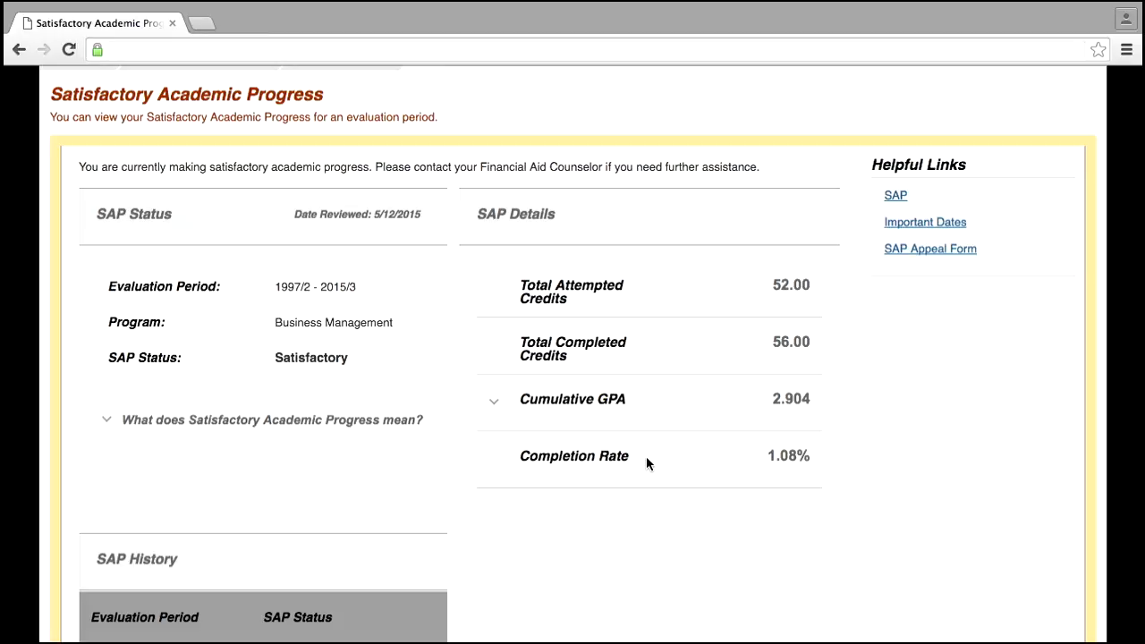
{"action": "scroll", "scroll_direction": "down", "scroll_amount": 3}
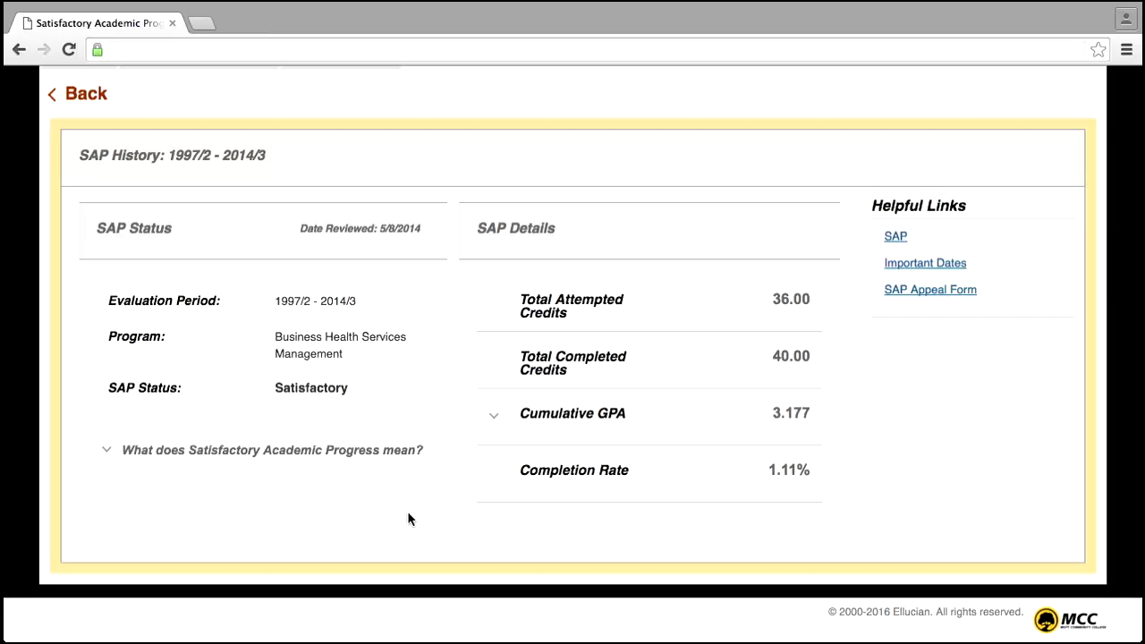
{"action": "left_click", "coordinate": [78, 93]}
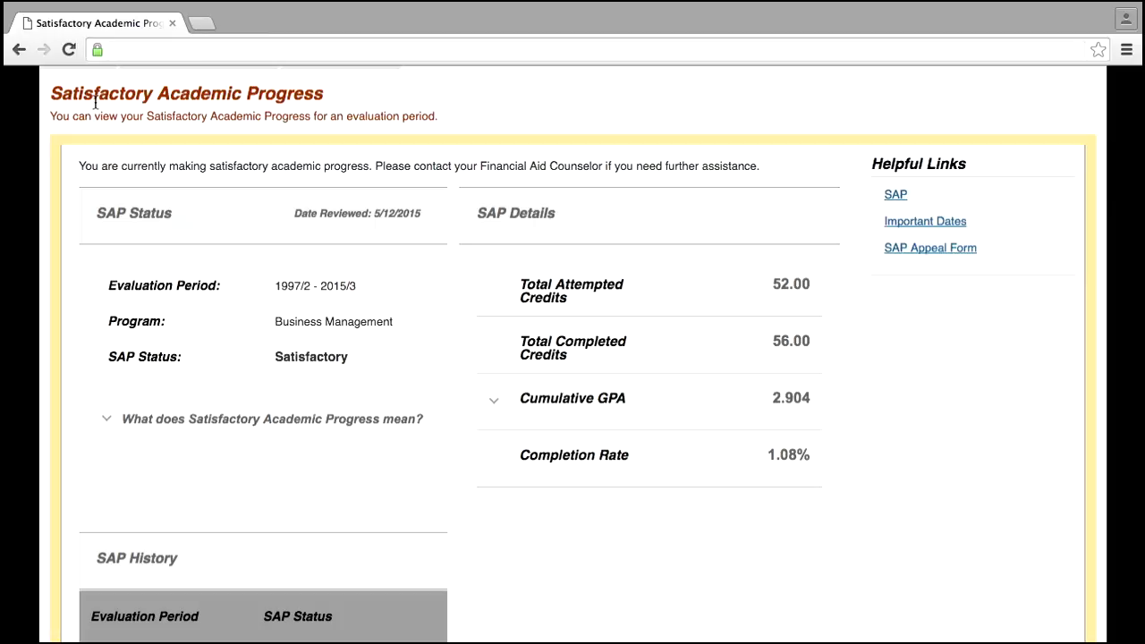
{"action": "left_click", "coordinate": [930, 248]}
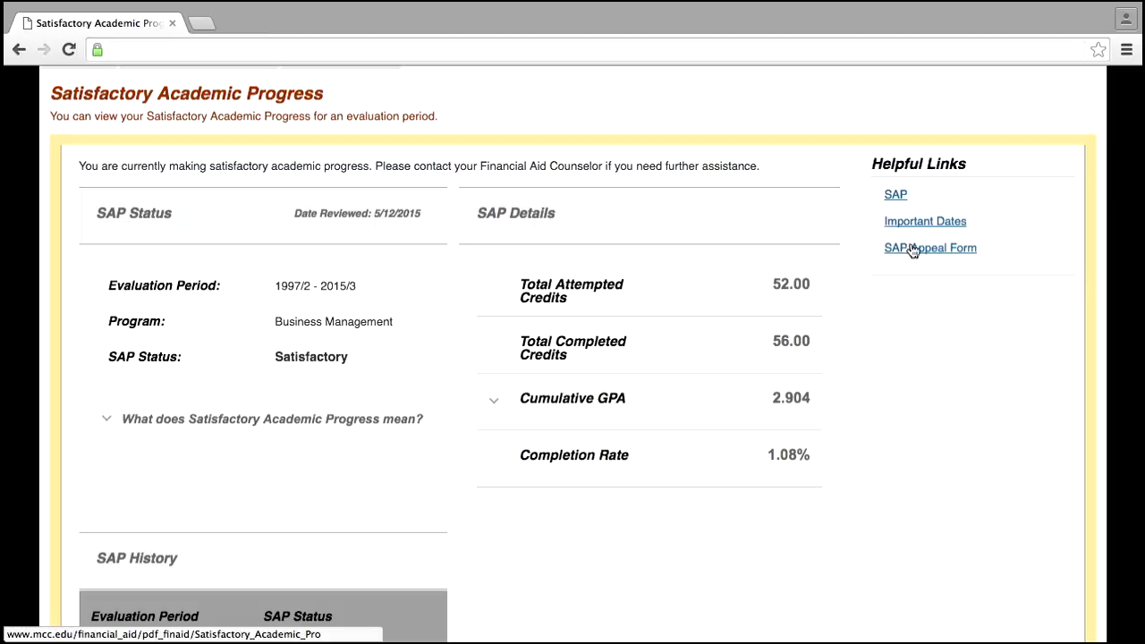
{"action": "mouse_move", "coordinate": [925, 227]}
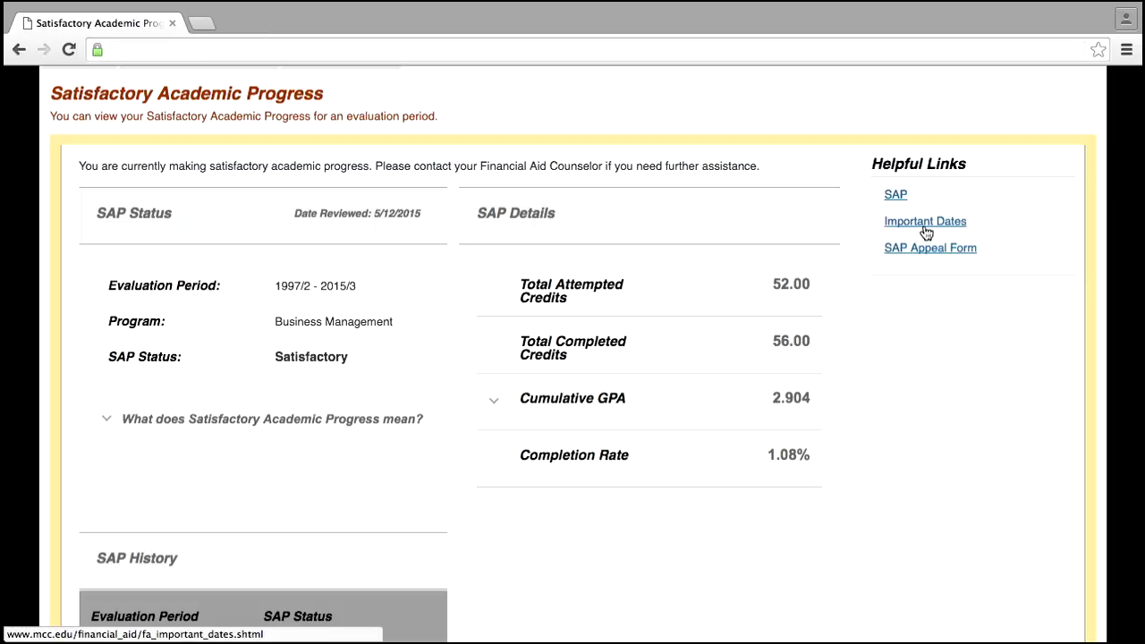